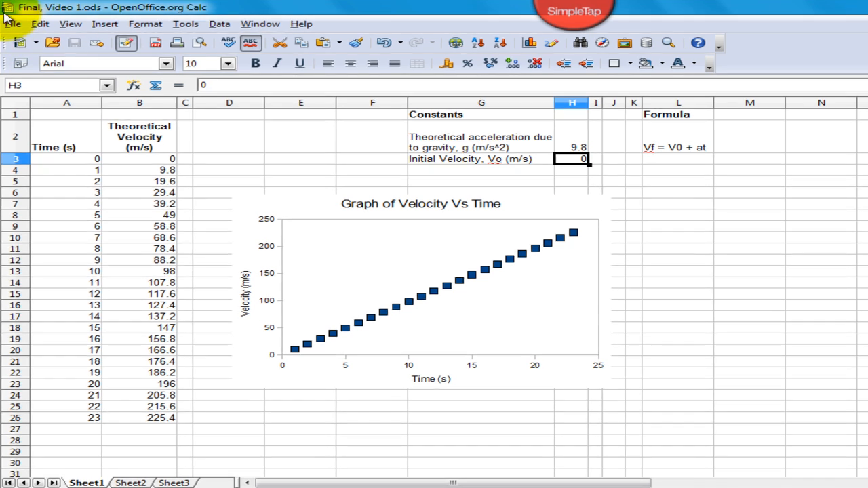
# Start a new blank spreadsheet from the File menu.
pyautogui.click(12, 24)
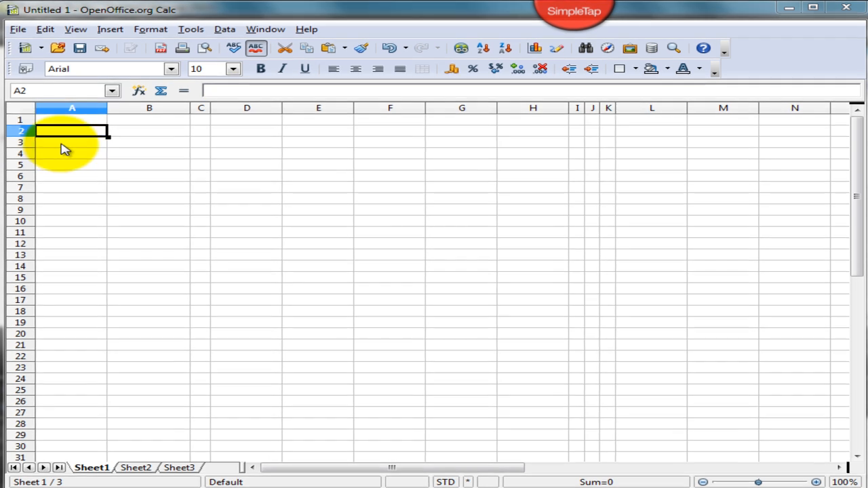
# Enter a Time (s) heading with 0 and 1 below, then fill the series down to 25.
pyautogui.write('Time (s')
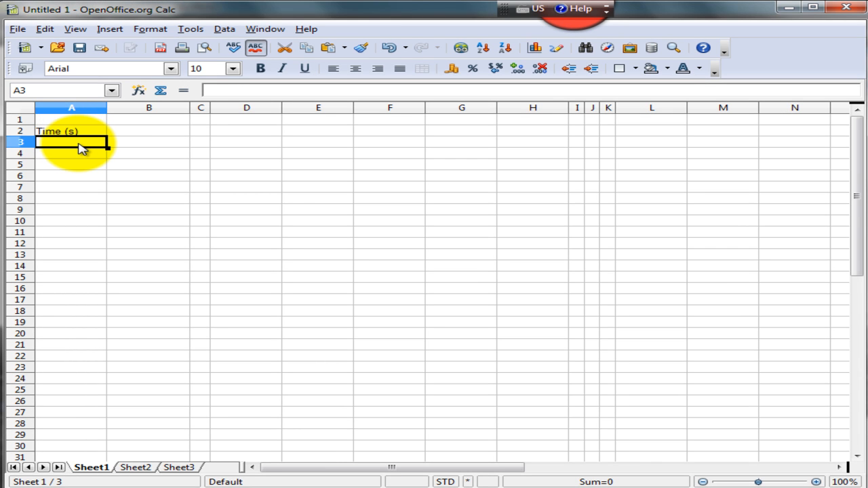
pyautogui.write('0')
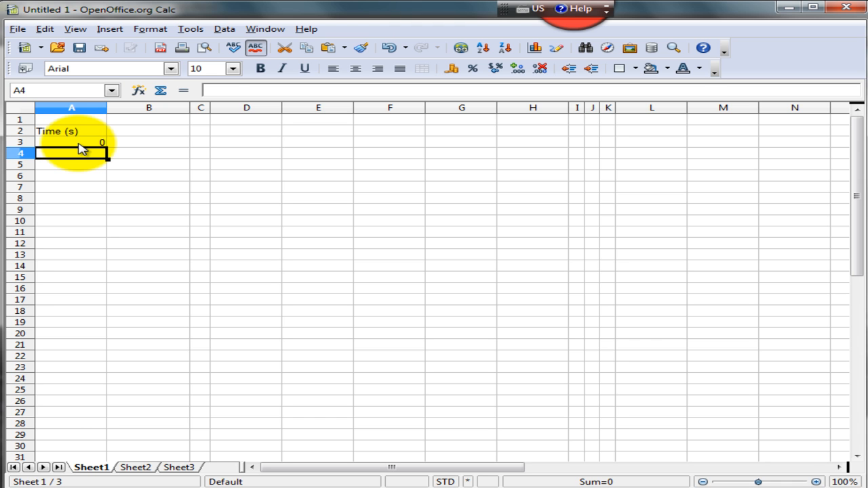
pyautogui.write('1')
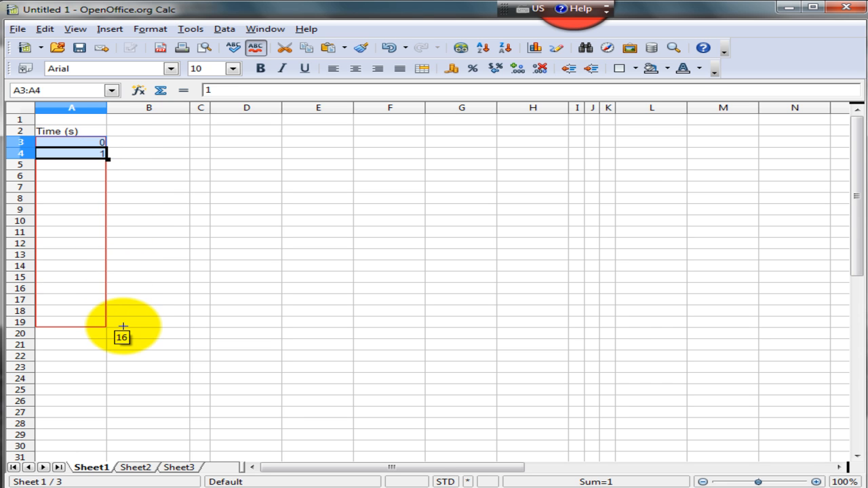
pyautogui.moveTo(122, 327); pyautogui.dragTo(113, 391)
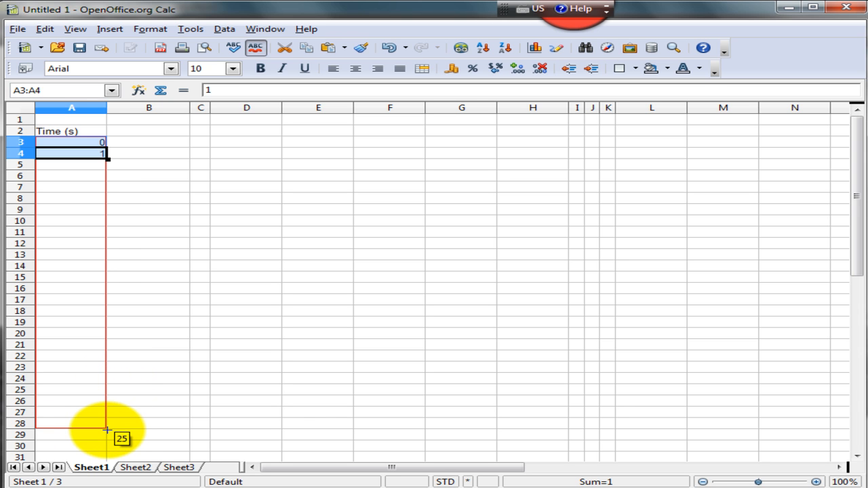
pyautogui.moveTo(106, 153); pyautogui.dragTo(105, 423)
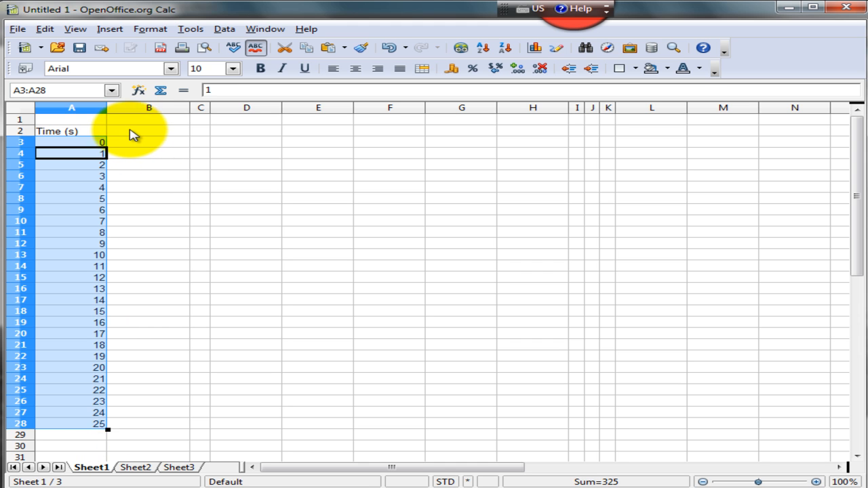
pyautogui.click(149, 130)
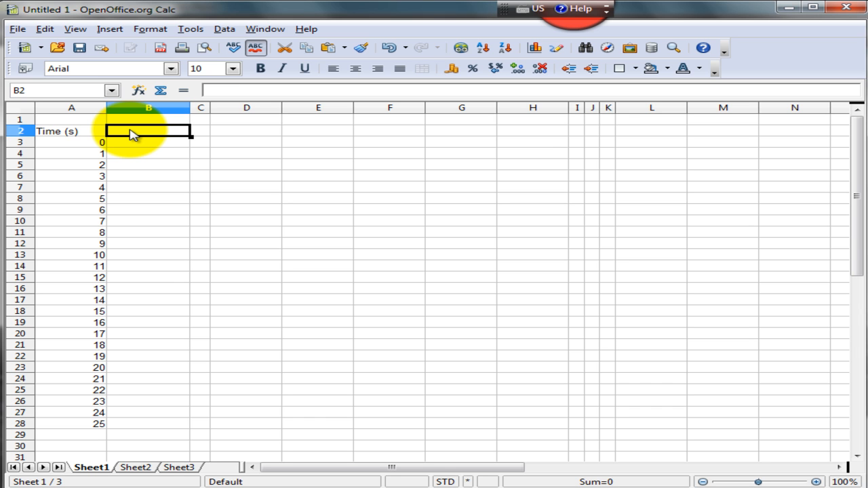
# Enter the Velocity (m/s) heading in B2 beside the times.
pyautogui.write('Velocity (')
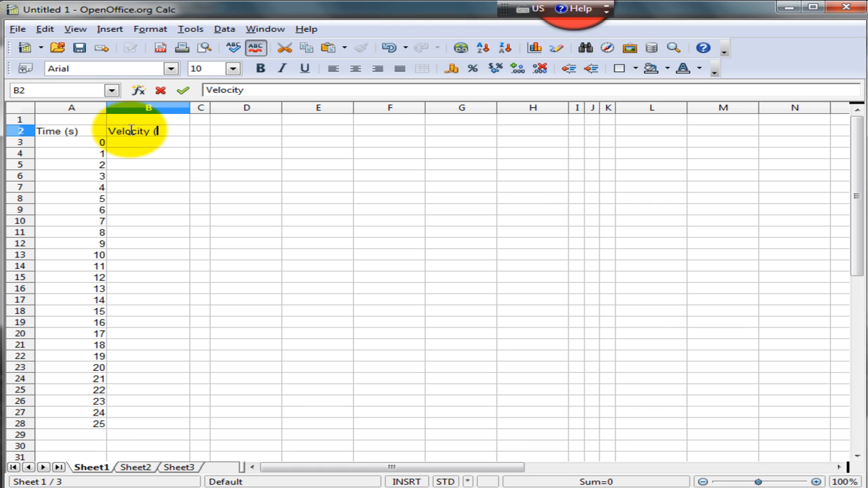
pyautogui.write('m/s)')
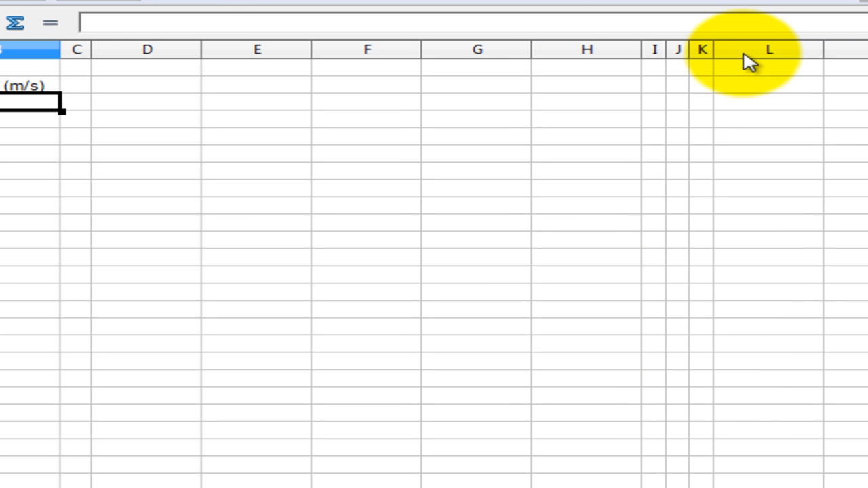
# Enter a Formula heading in column L with Vf = Vo + at beneath it.
pyautogui.write('Formula')
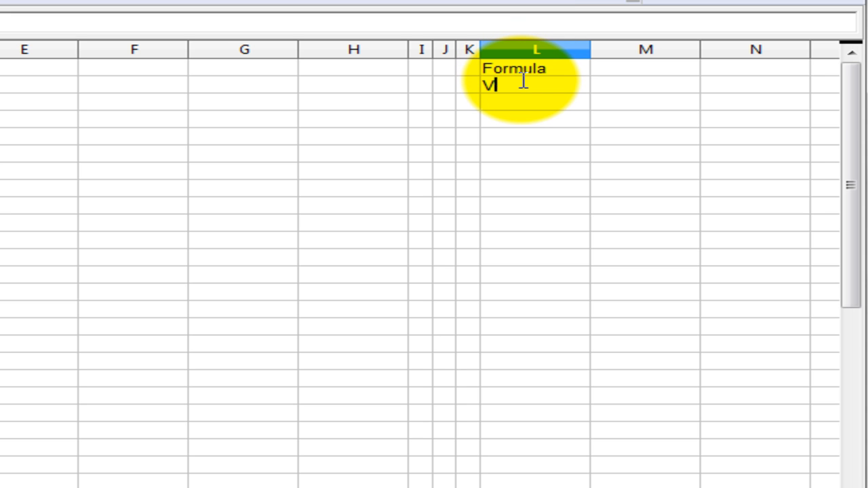
pyautogui.write('f = Vo')
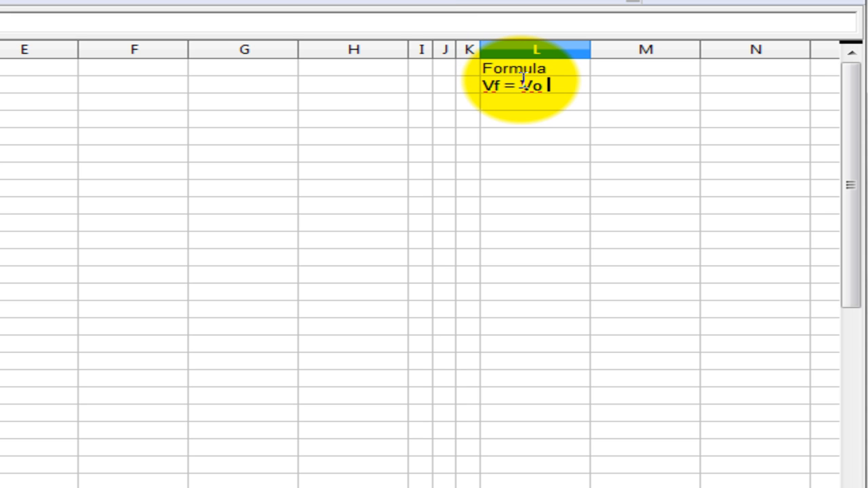
pyautogui.write('+ at')
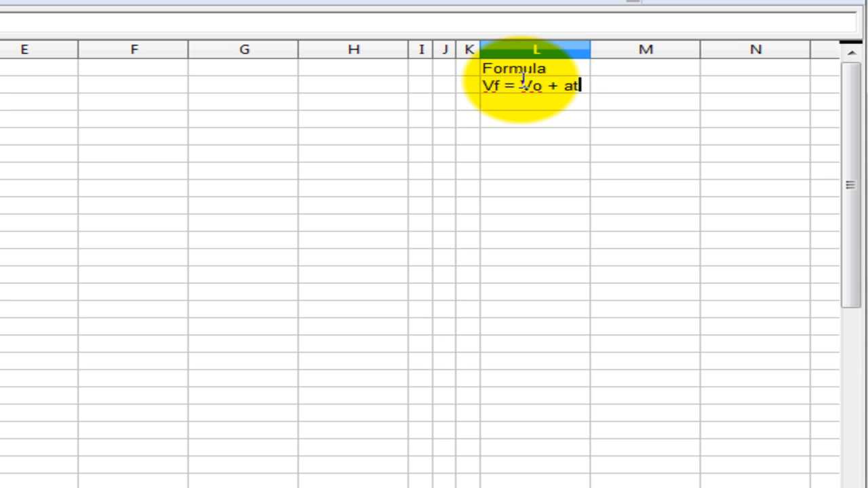
pyautogui.hscroll(-3)
pyautogui.write('Constants')
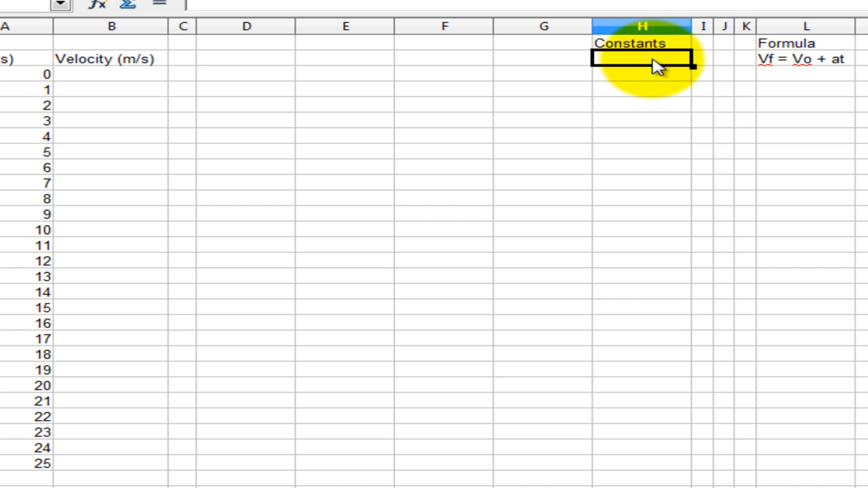
# List theoretical gravity acceleration g (m/s^2) as 9.8 in the Constants area.
pyautogui.write('Theoretical acceleration due t')
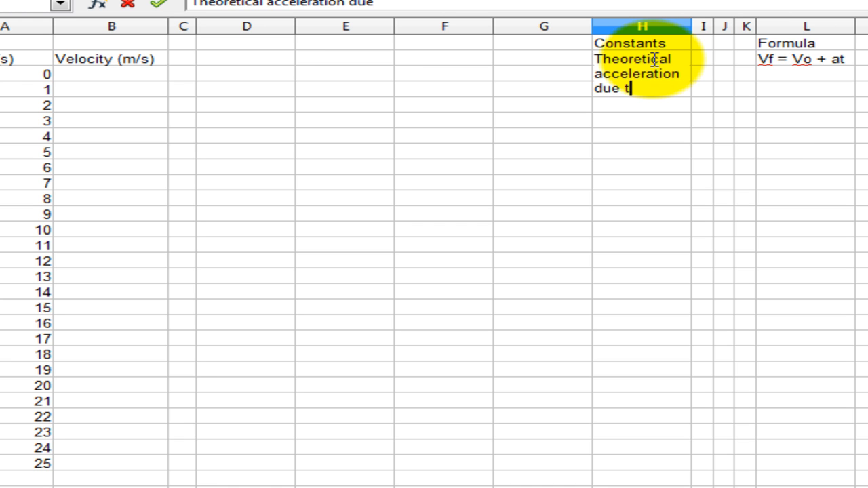
pyautogui.write('o gravity')
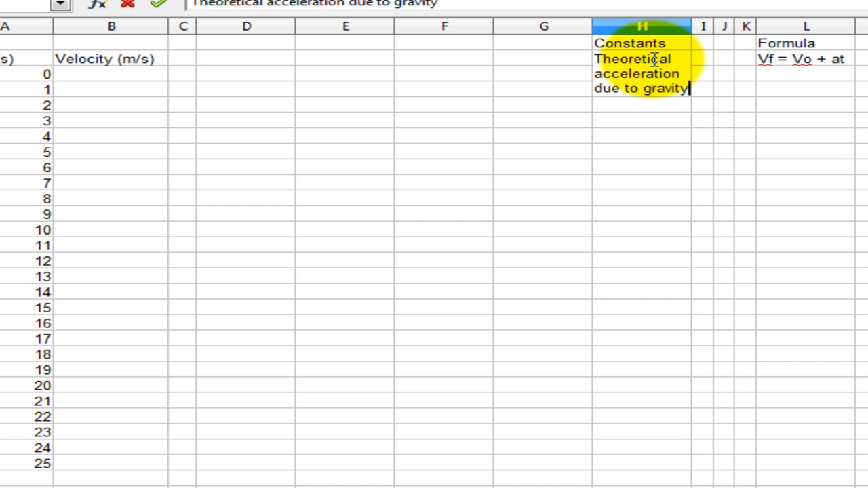
pyautogui.write(', g (m')
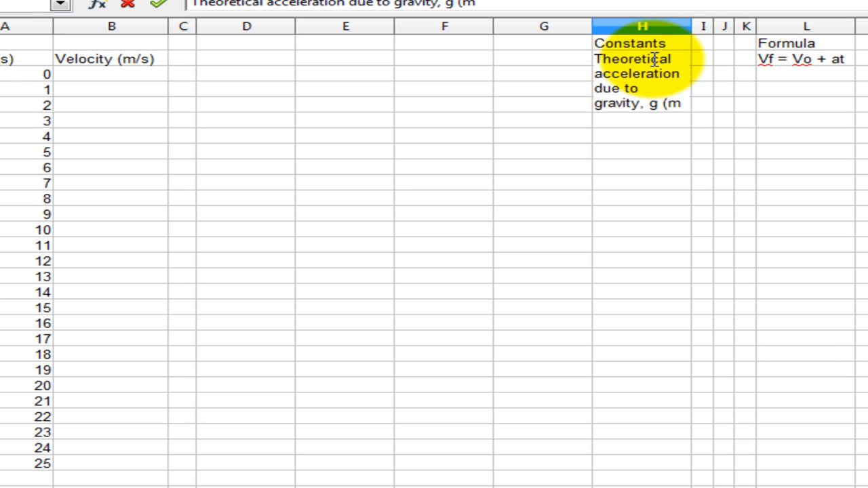
pyautogui.write('/s^2)')
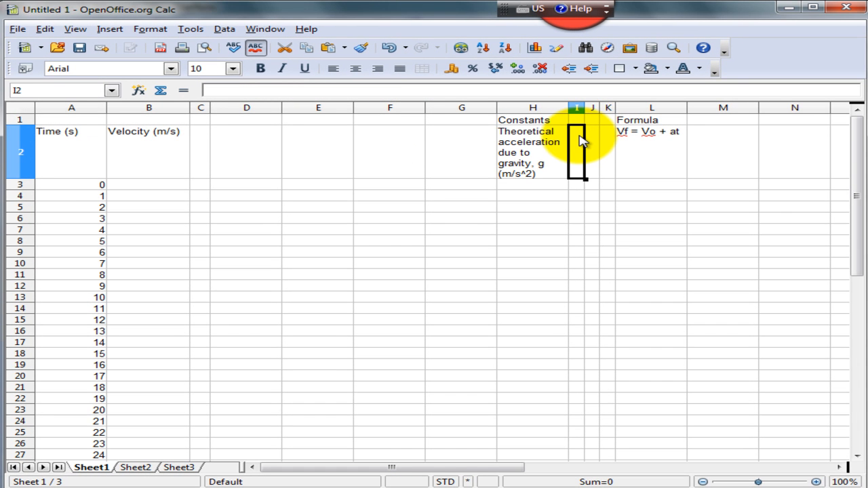
pyautogui.write('9.8')
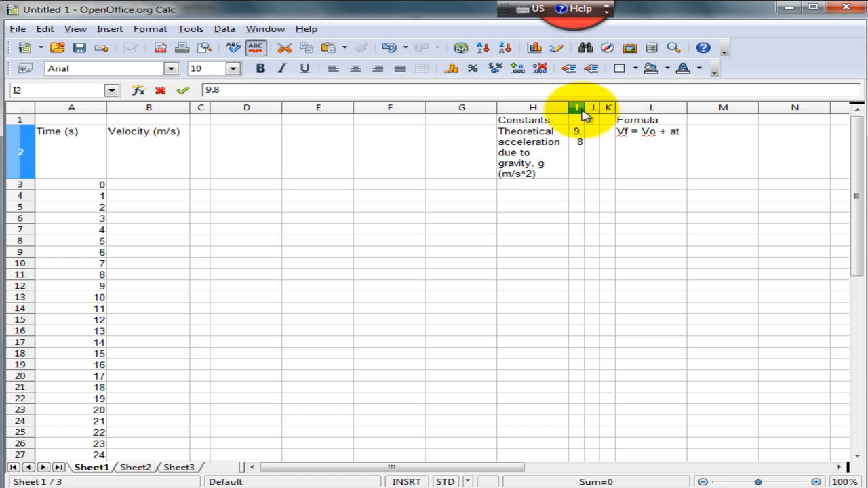
pyautogui.click(533, 185)
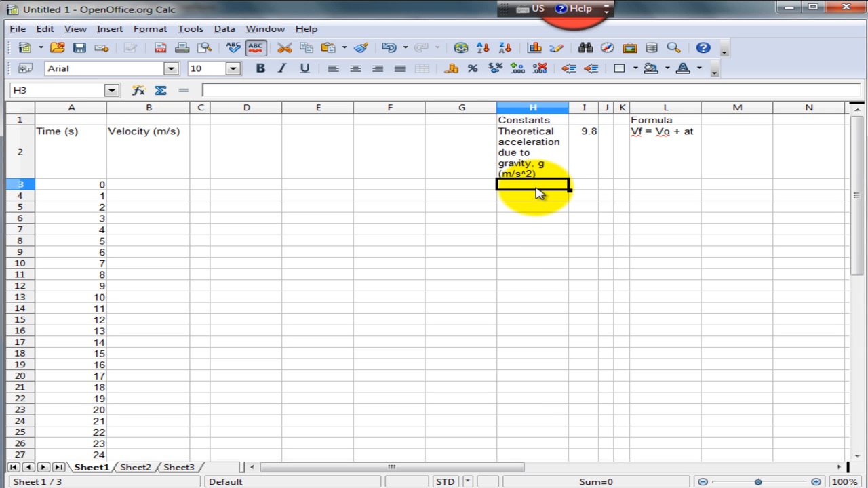
# List Initial Velocity Vo (m/s) as 0 below the gravity constant.
pyautogui.write('In')
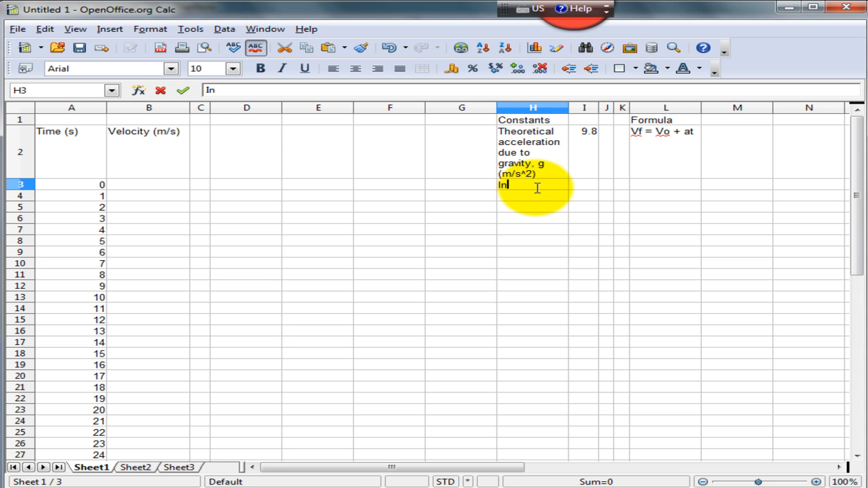
pyautogui.write('itial Ve')
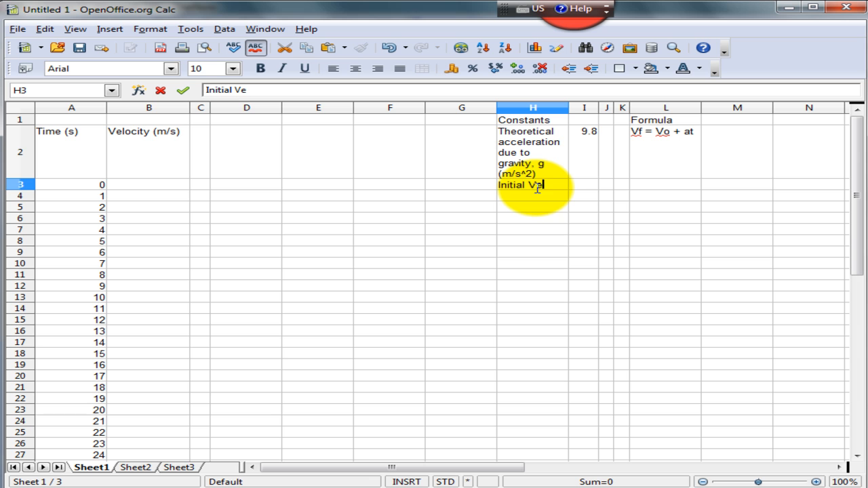
pyautogui.write('locity')
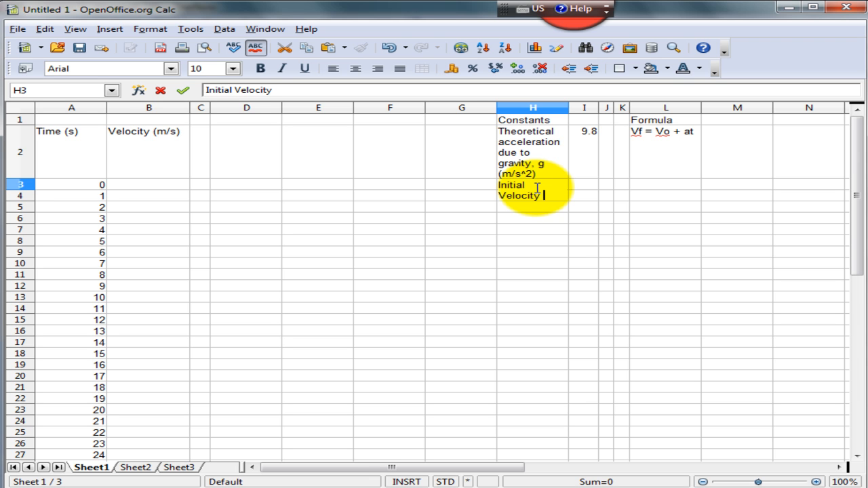
pyautogui.write('V')
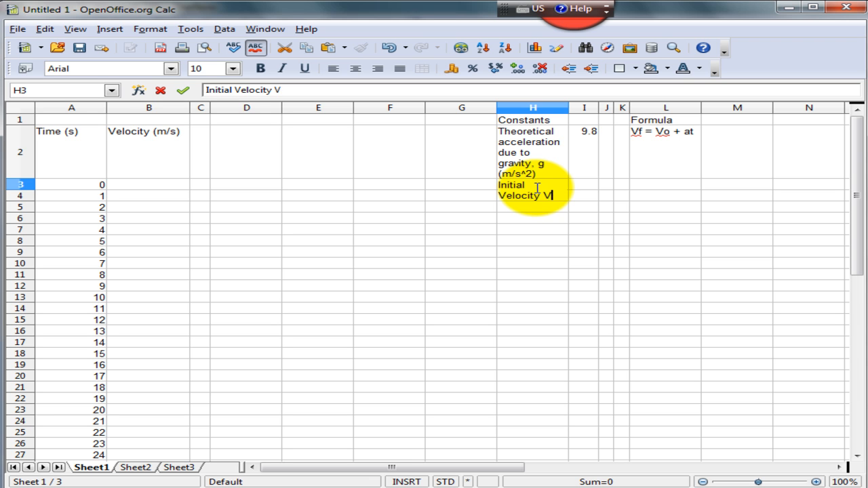
pyautogui.write('o (m/s')
pyautogui.click(583, 190)
pyautogui.write('0')
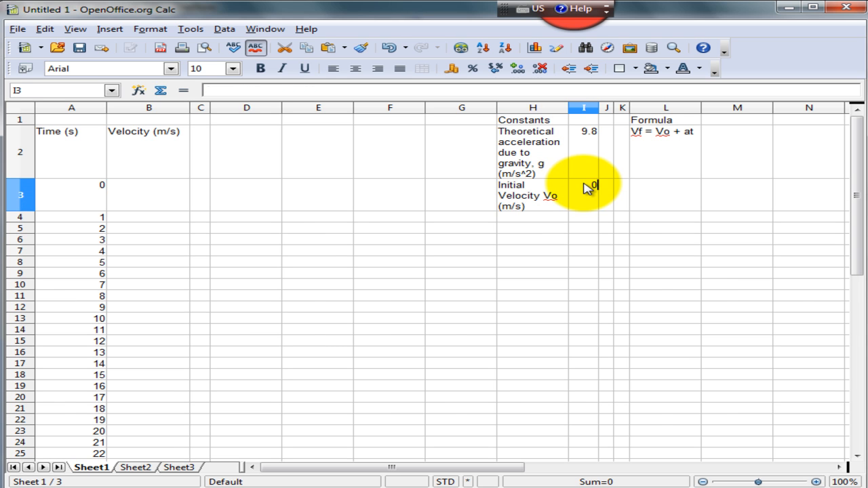
pyautogui.click(148, 195)
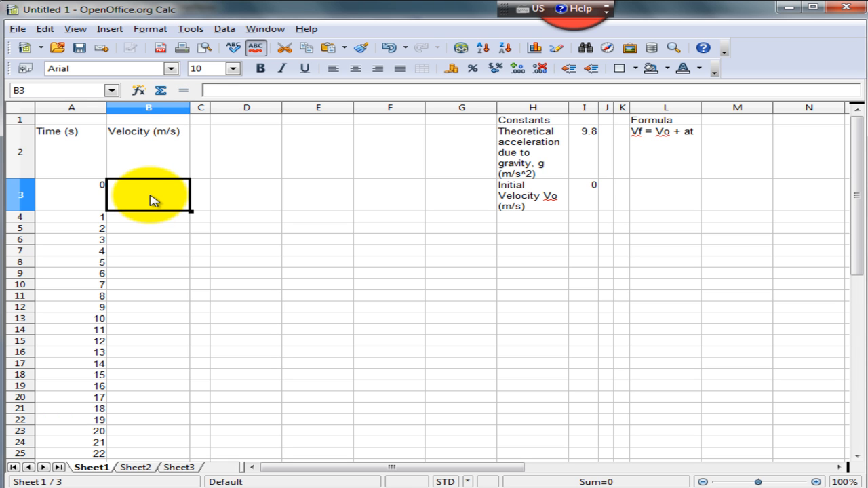
# Build the B3 formula as initial velocity plus gravity times the time in A3.
pyautogui.write('=')
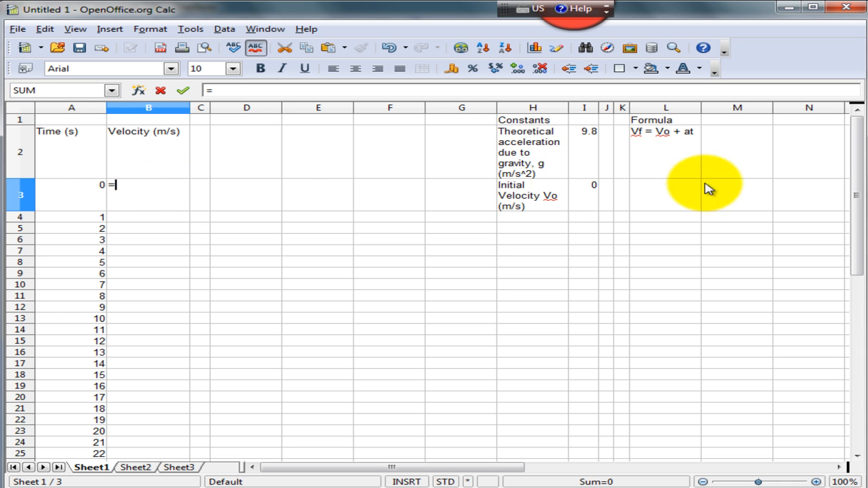
pyautogui.moveTo(246, 205)
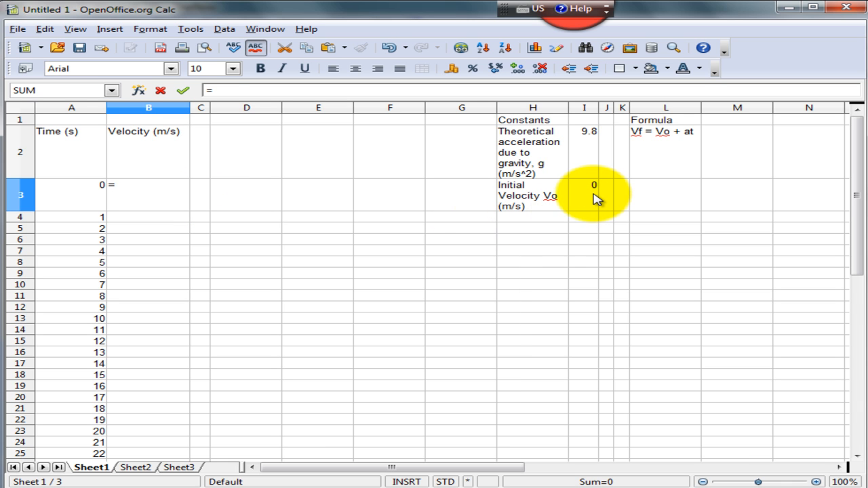
pyautogui.click(583, 195)
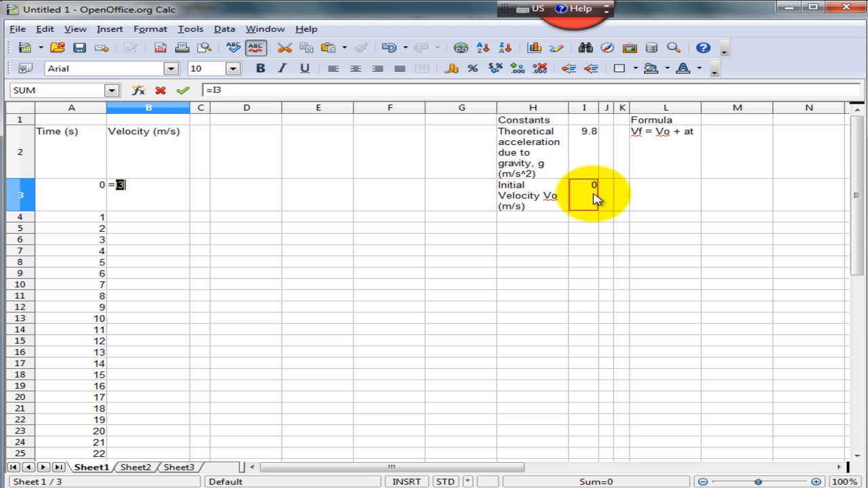
pyautogui.write('+')
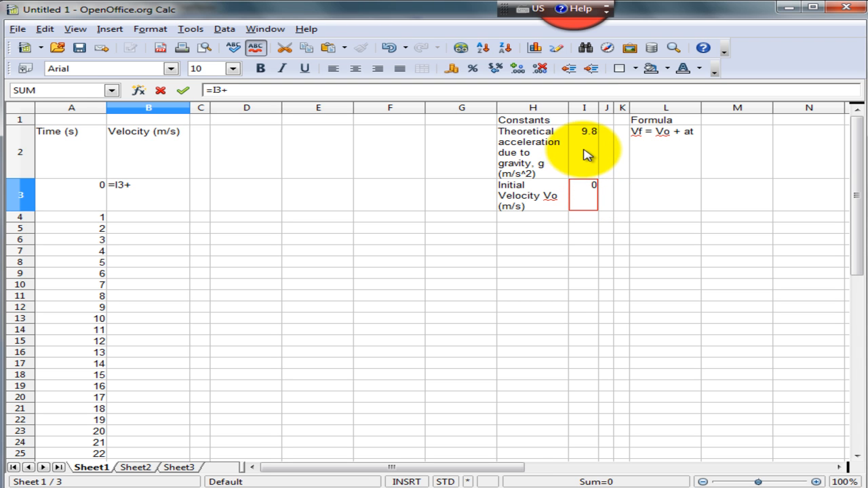
pyautogui.click(583, 132)
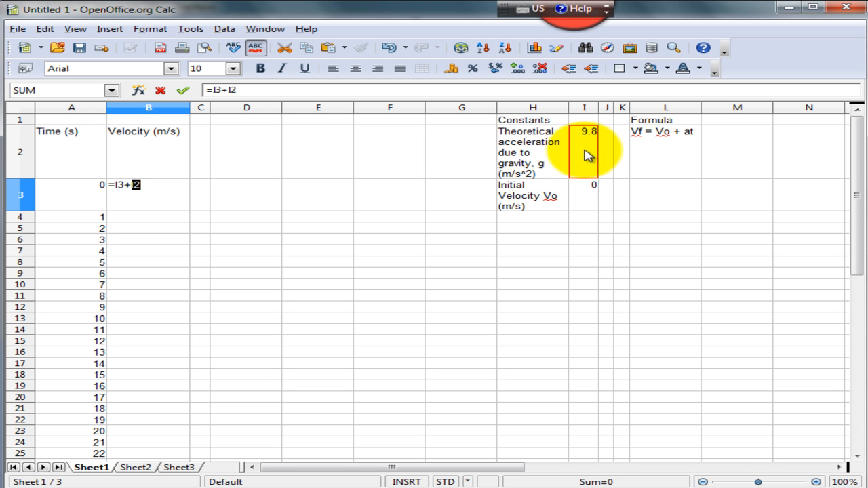
pyautogui.write('*')
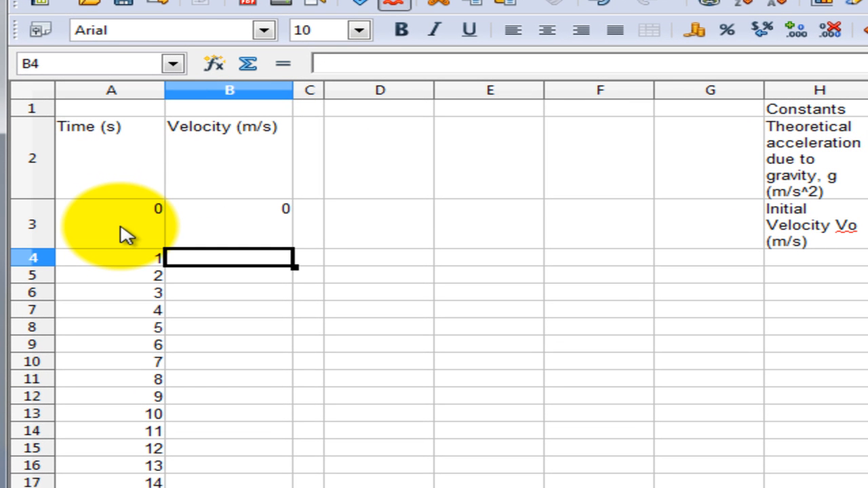
pyautogui.moveTo(253, 225)
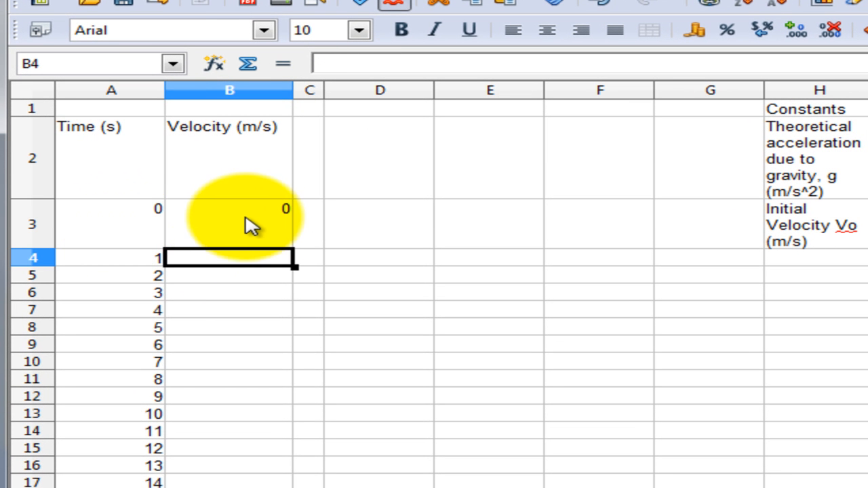
pyautogui.moveTo(220, 237)
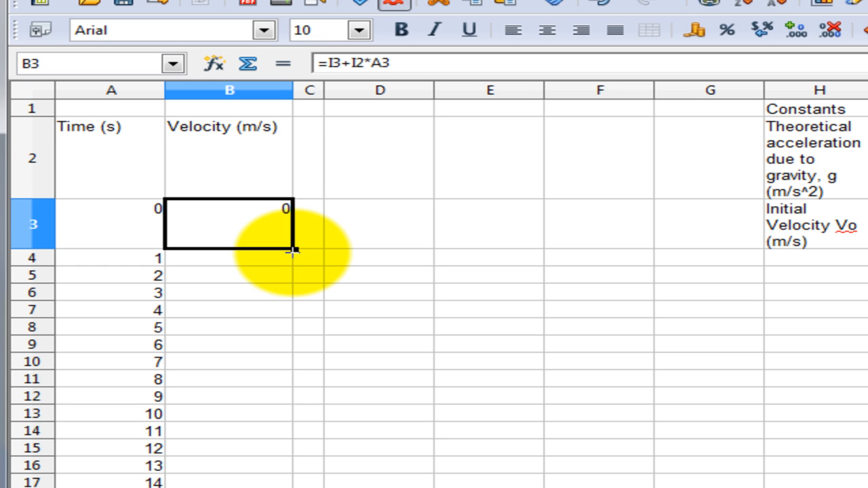
pyautogui.moveTo(342, 128)
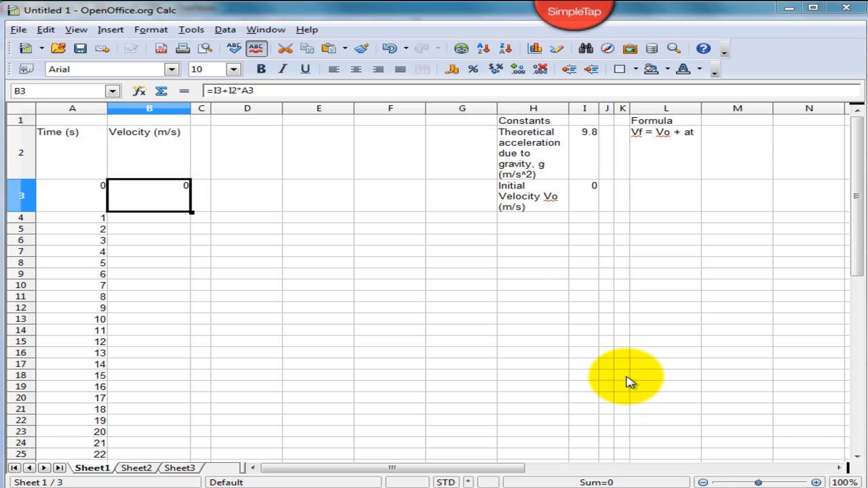
pyautogui.moveTo(217, 89)
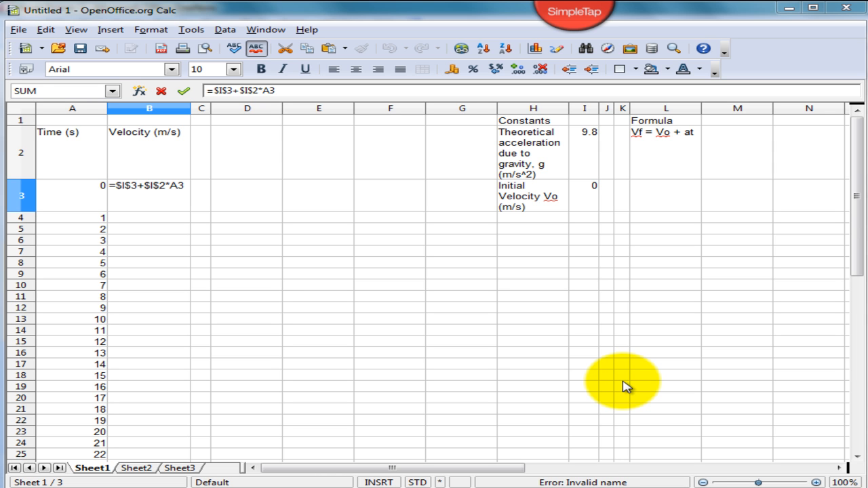
pyautogui.moveTo(224, 176)
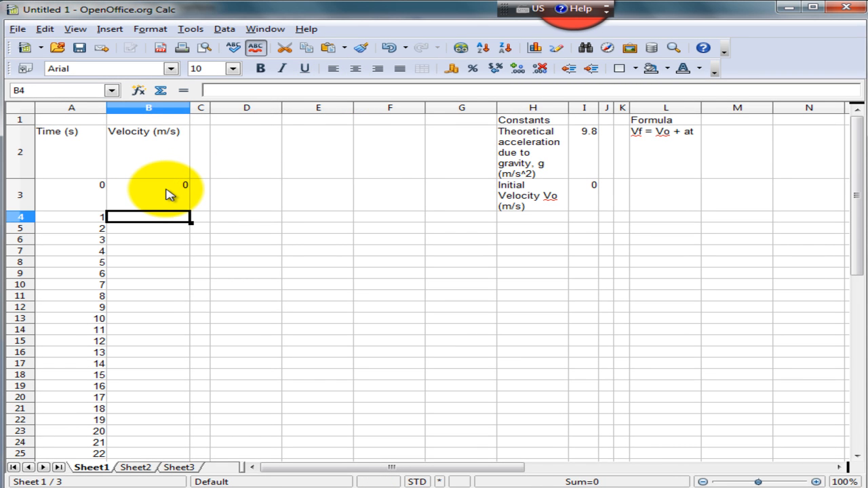
# Fill the absolute-reference velocity formula =$I$3+$I$2*A3 down column B.
pyautogui.click(148, 185)
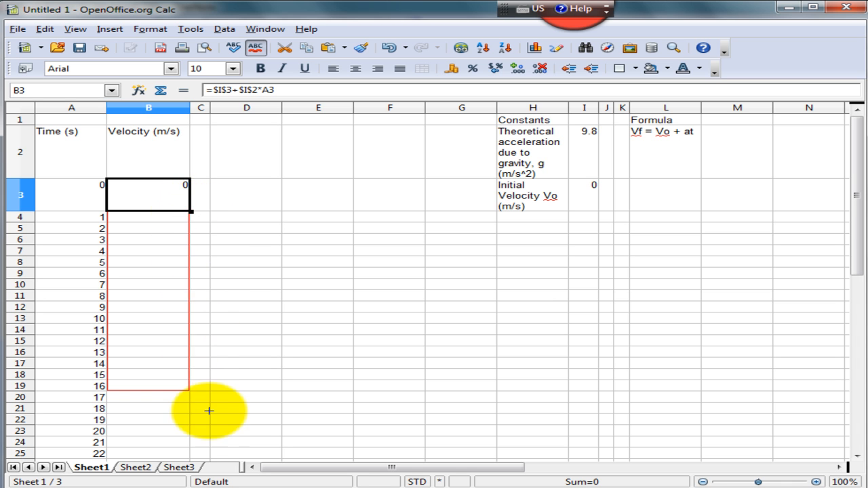
pyautogui.scroll(-3)
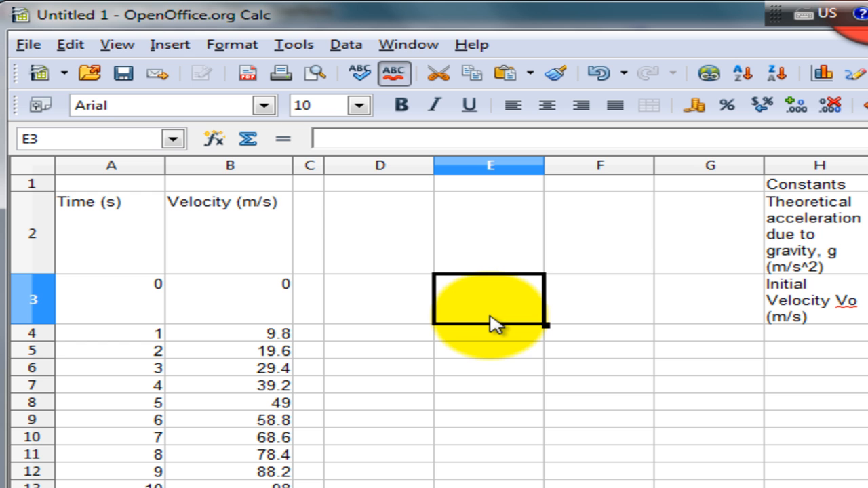
pyautogui.moveTo(175, 53)
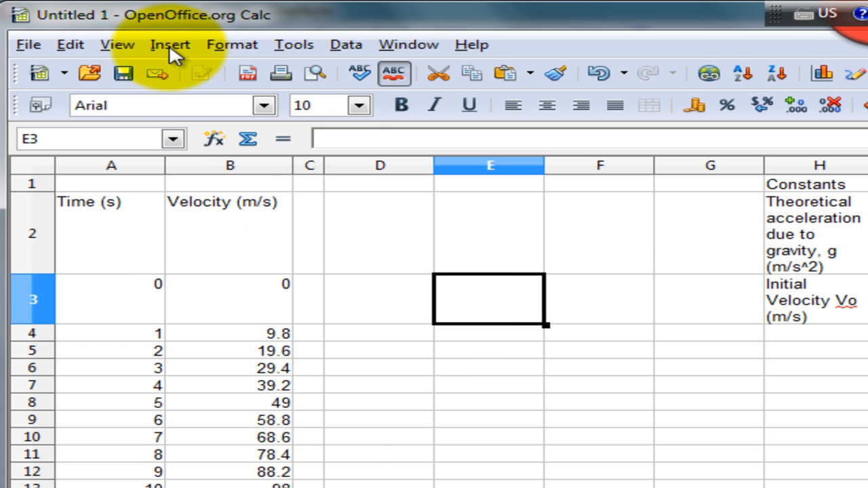
# Insert a chart and choose the XY (Scatter) points-only type in the Chart Wizard.
pyautogui.click(169, 43)
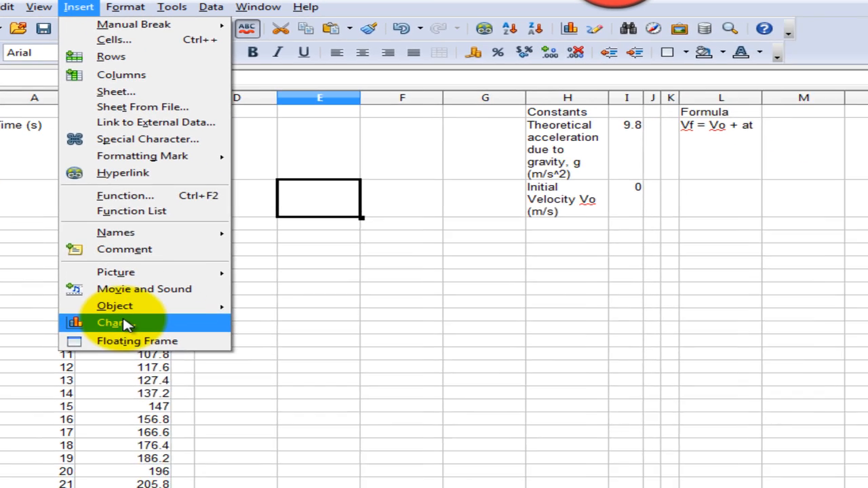
pyautogui.click(114, 322)
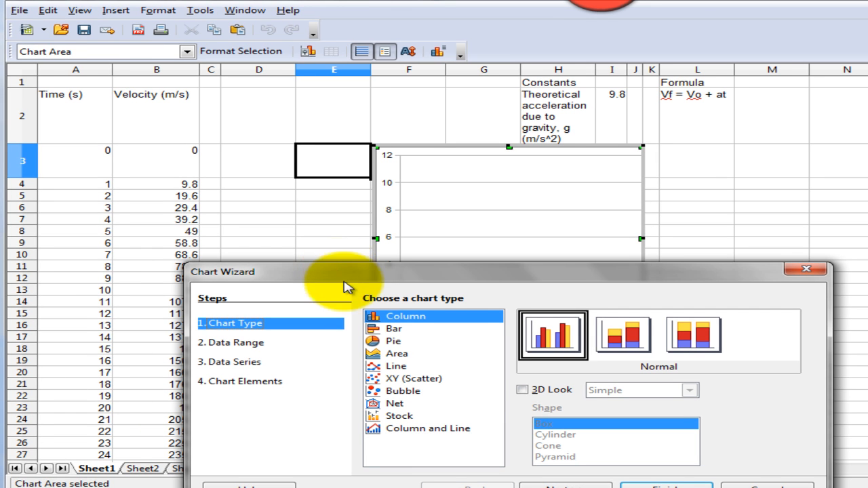
pyautogui.click(414, 378)
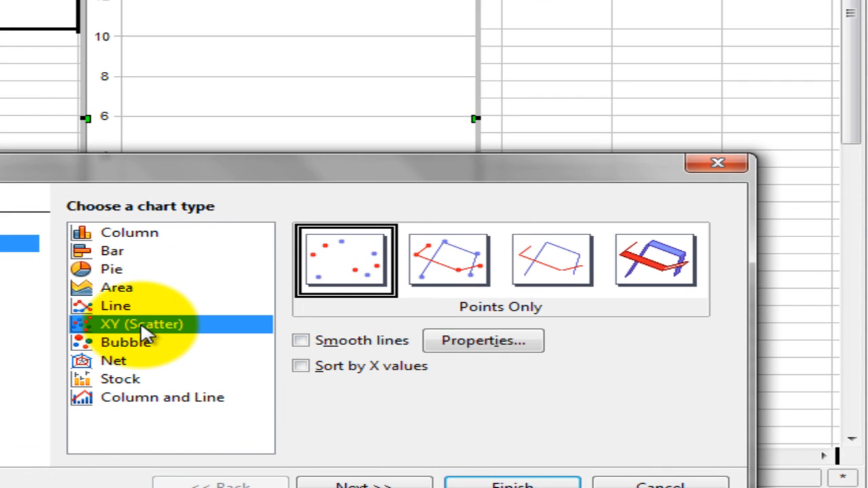
pyautogui.moveTo(363, 278)
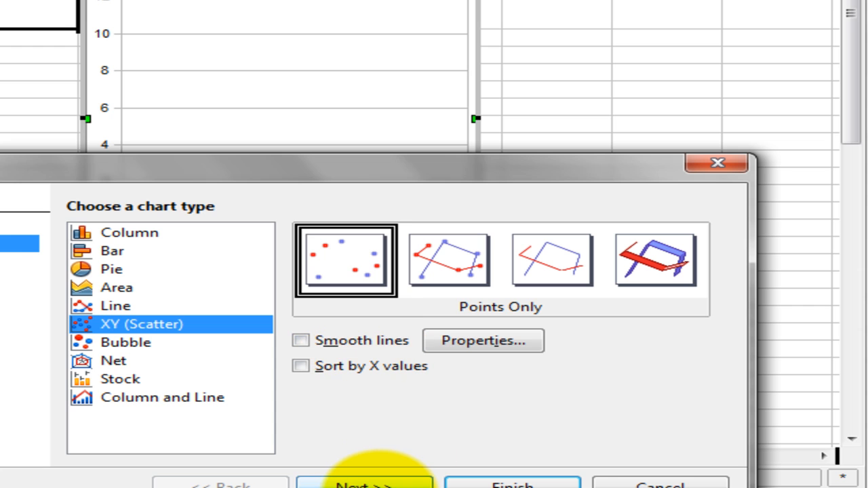
# Select A3:B28 as the chart's data range and finish the scatter chart.
pyautogui.click(363, 483)
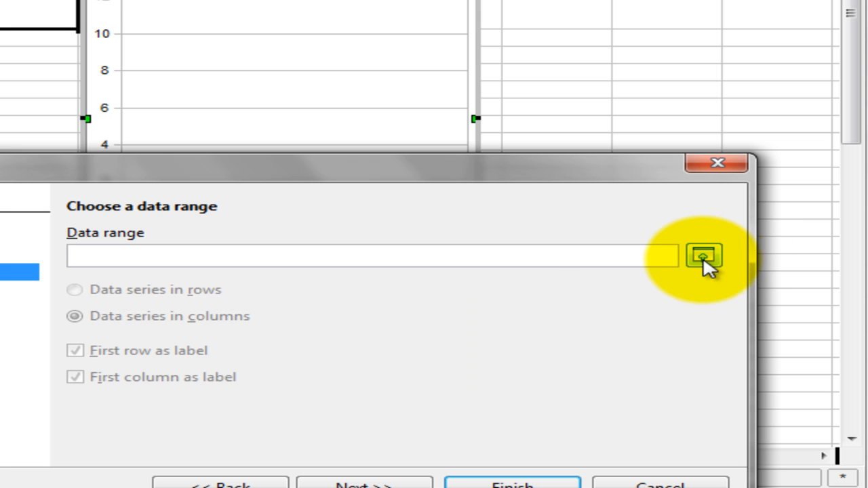
pyautogui.moveTo(703, 257)
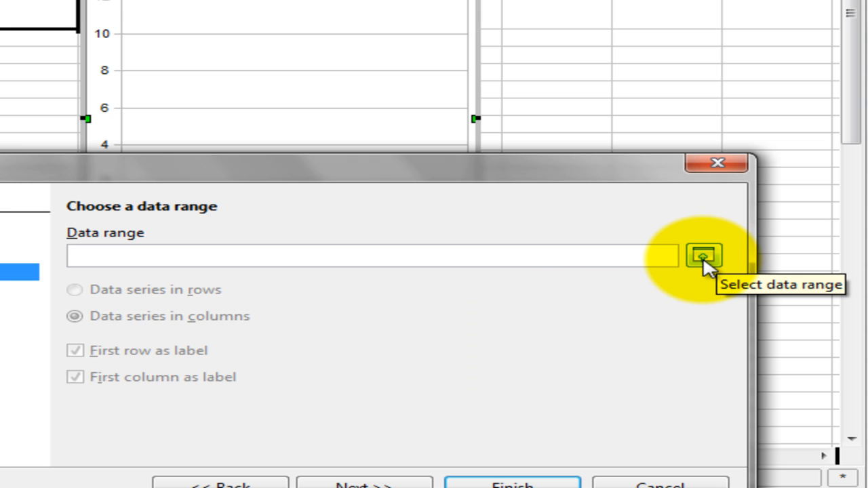
pyautogui.click(702, 256)
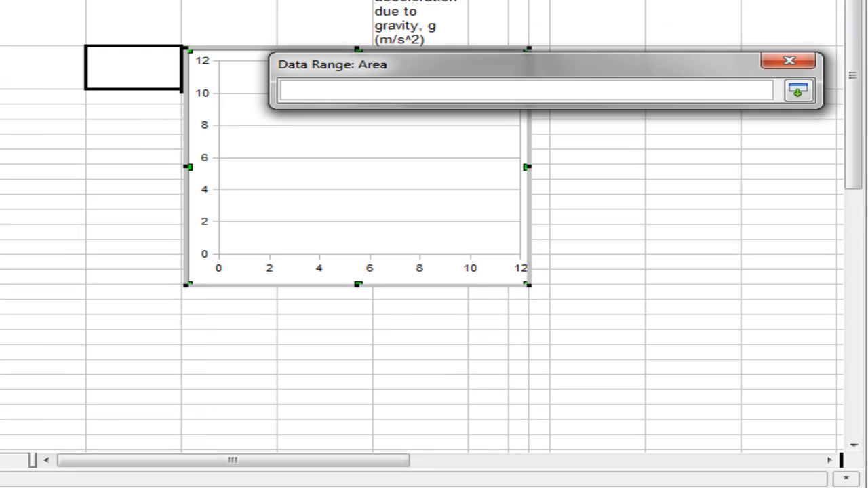
pyautogui.moveTo(102, 163); pyautogui.dragTo(178, 420)
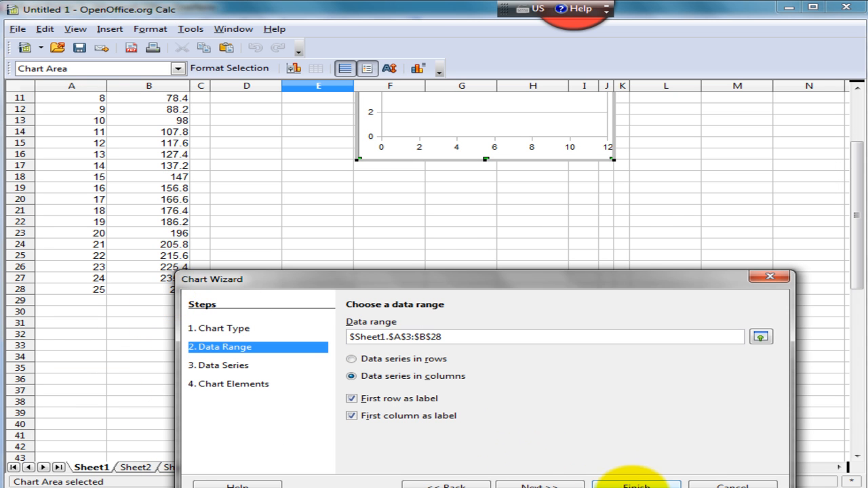
pyautogui.click(635, 486)
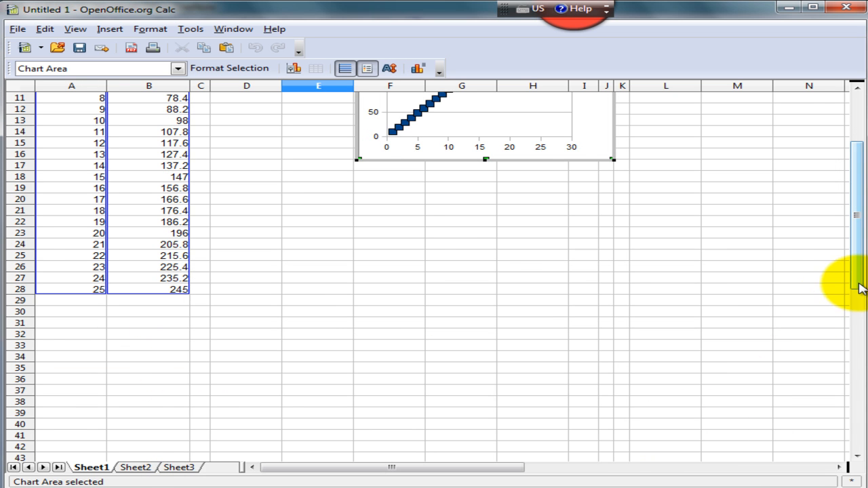
# Bring up the chart area's context menu, ready to insert titles.
pyautogui.scroll(3)
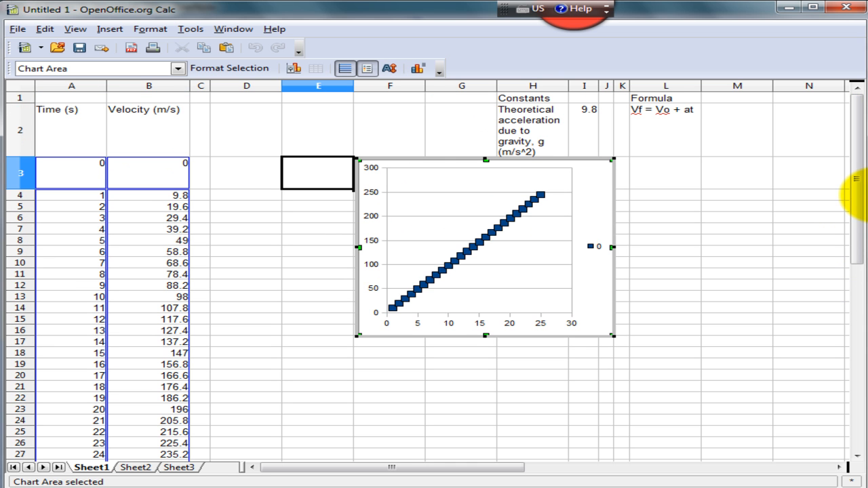
pyautogui.moveTo(589, 198)
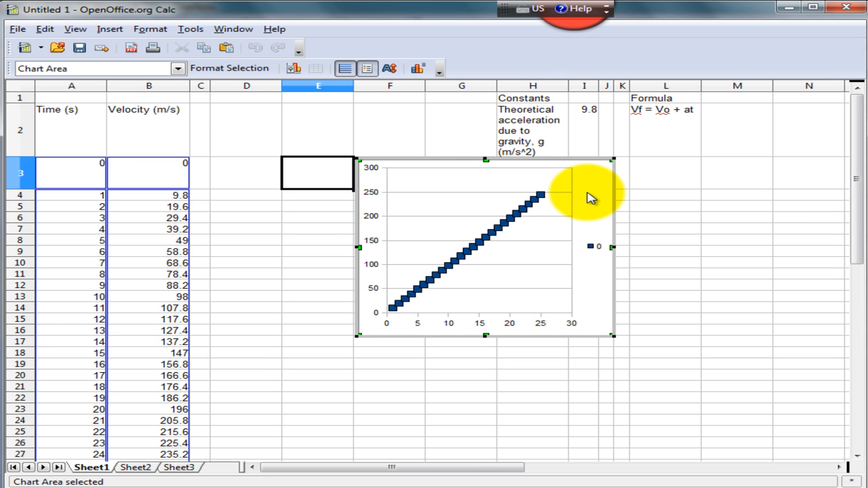
pyautogui.moveTo(586, 183)
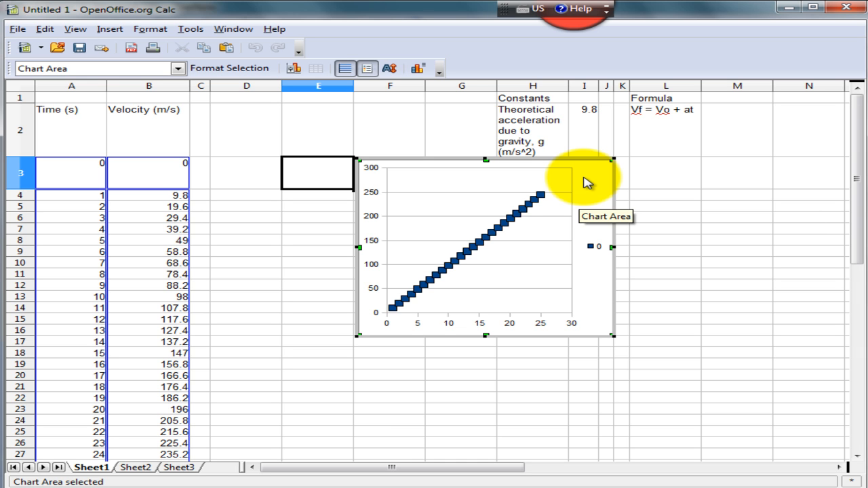
pyautogui.moveTo(594, 278)
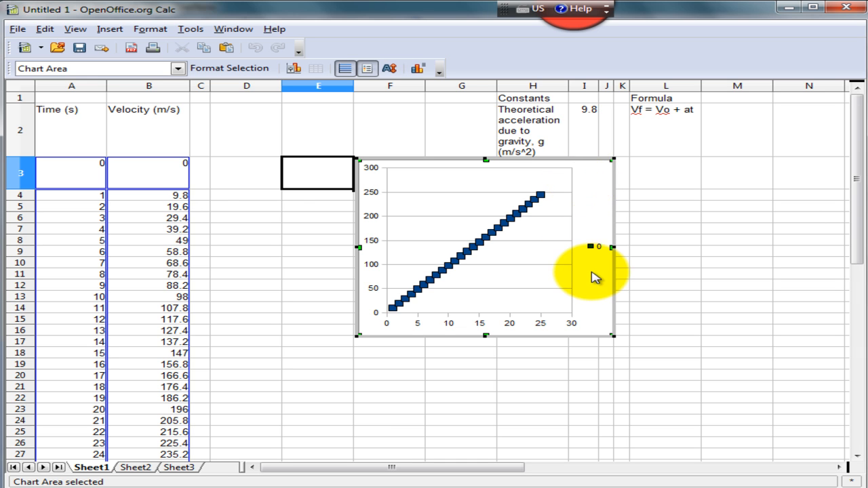
pyautogui.rightClick(595, 281)
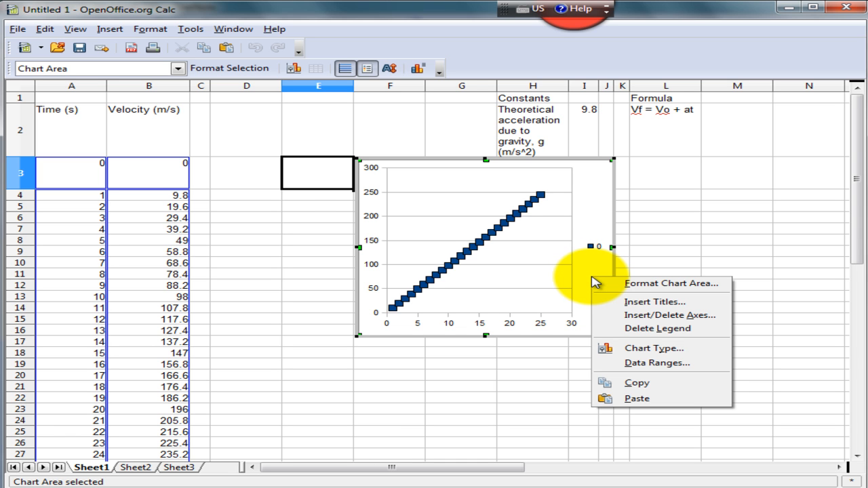
pyautogui.moveTo(618, 301)
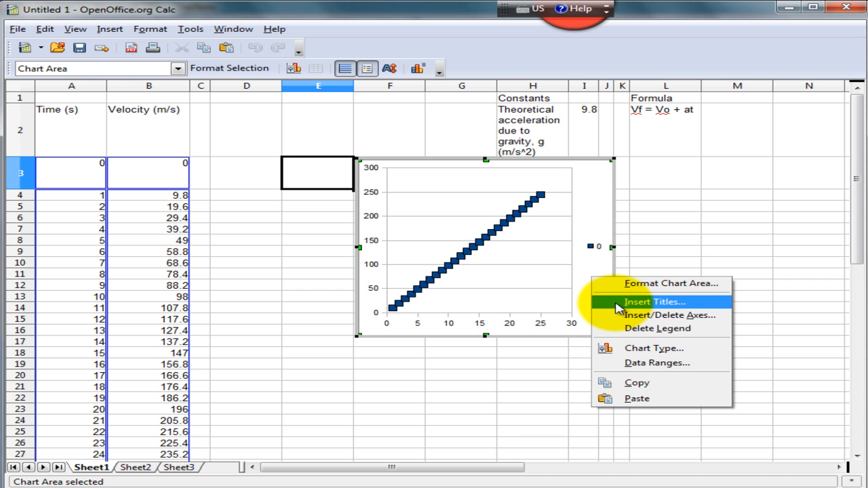
# Enter chart title 'Free Fall Velocity Vs Time', X axis 'Time (s)', Y axis 'Velocity (m/s)' and confirm.
pyautogui.click(653, 301)
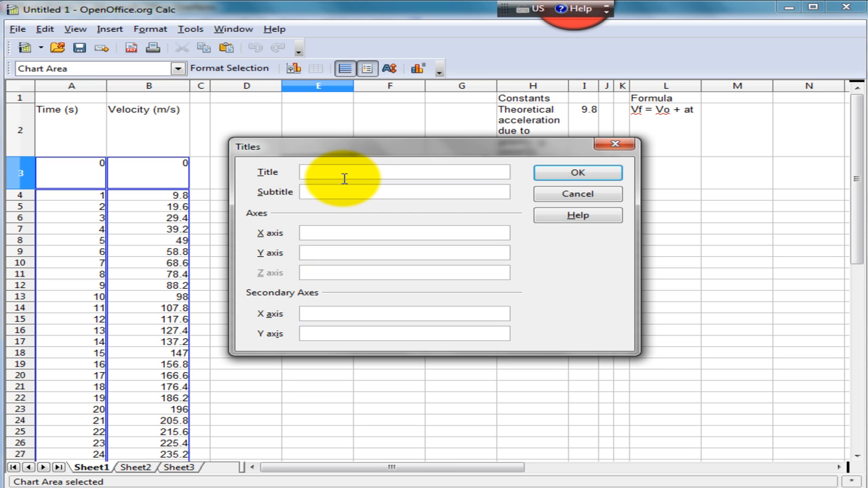
pyautogui.write('Free')
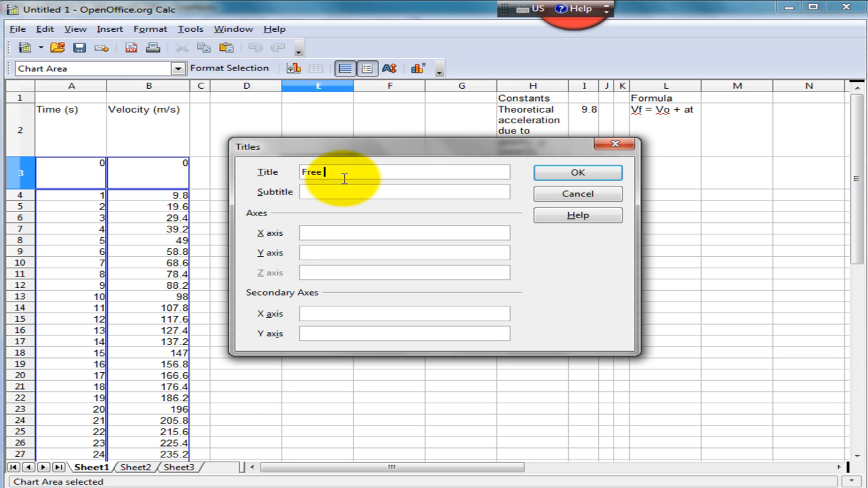
pyautogui.write('Fall Velocity Vs Time')
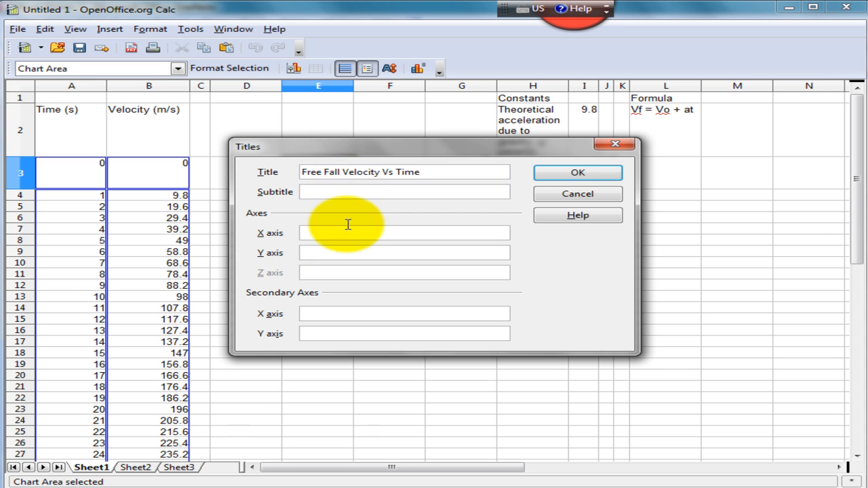
pyautogui.write('Time (s')
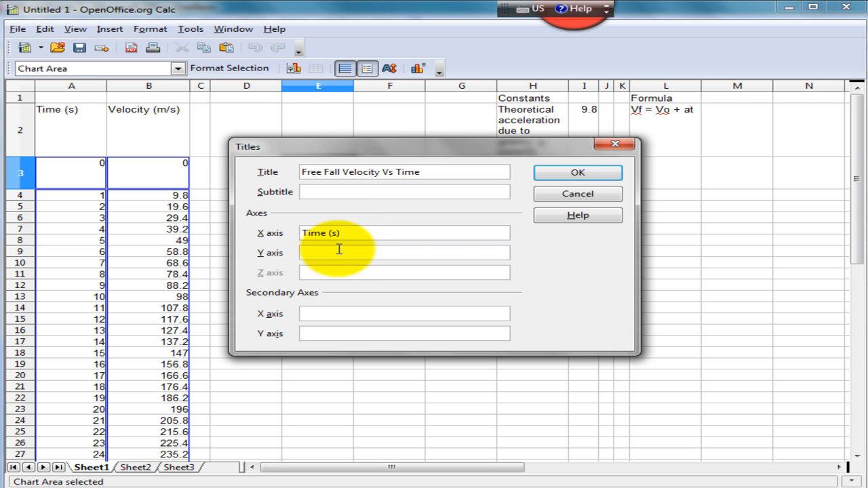
pyautogui.write('Vf')
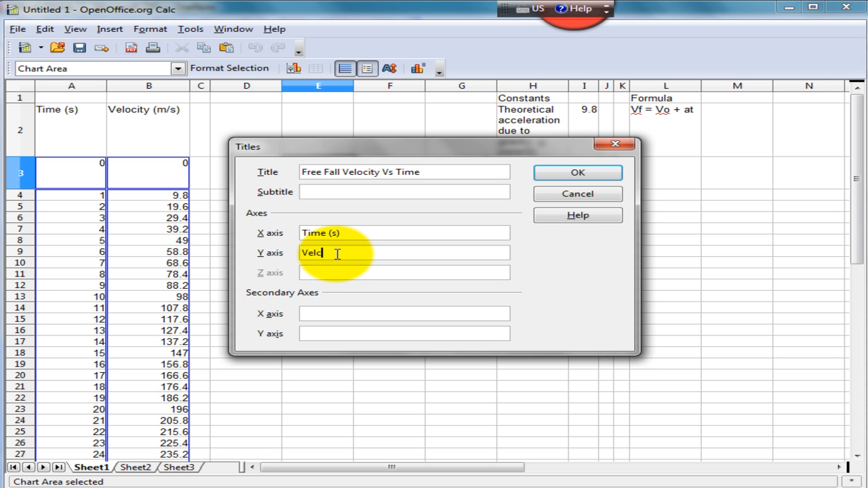
pyautogui.write('city')
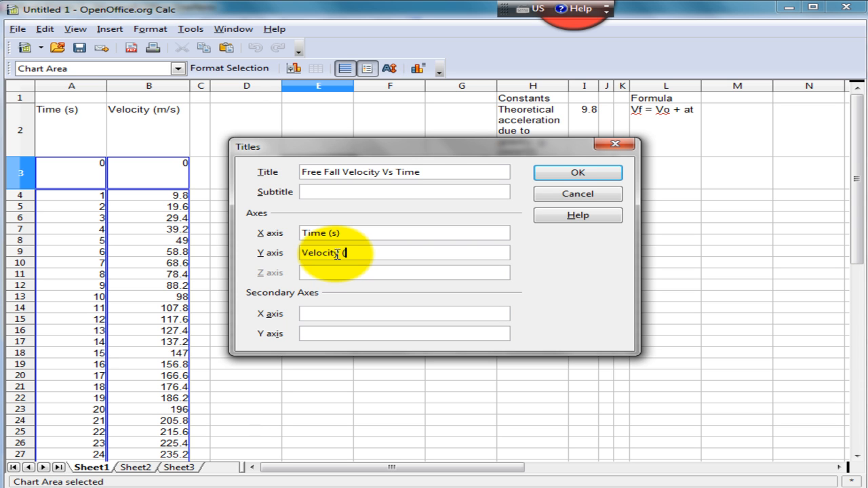
pyautogui.write('(m/s)')
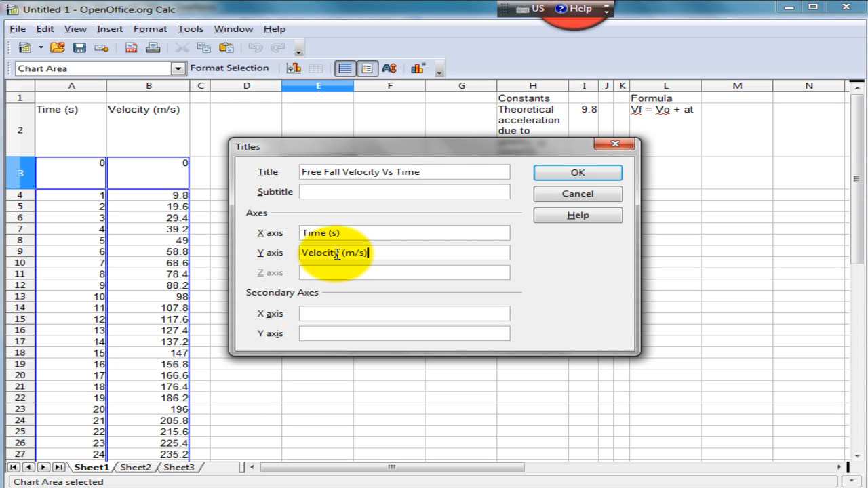
pyautogui.click(578, 172)
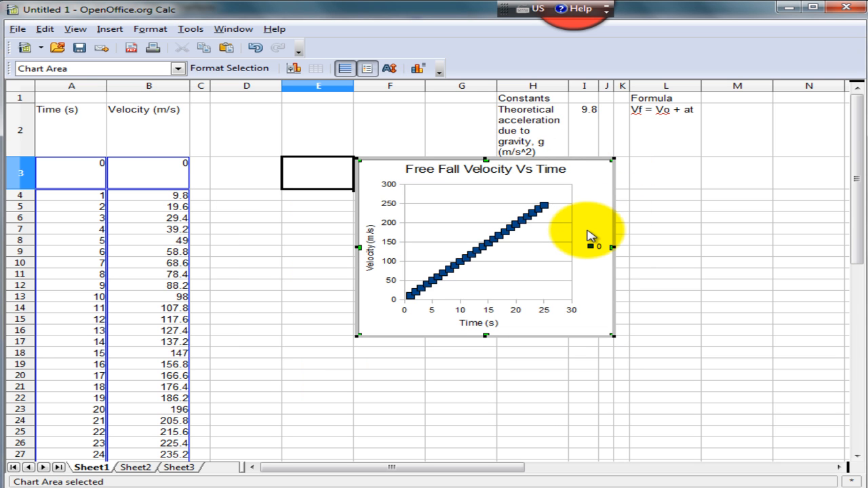
pyautogui.moveTo(589, 236)
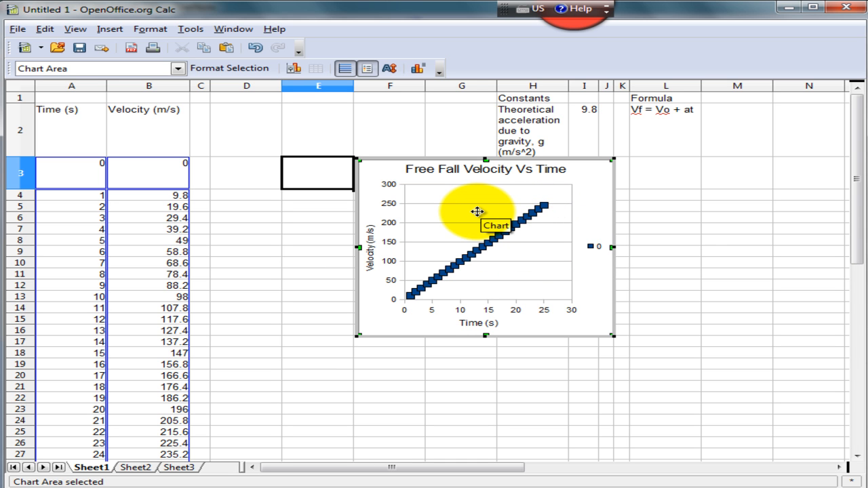
pyautogui.moveTo(382, 229)
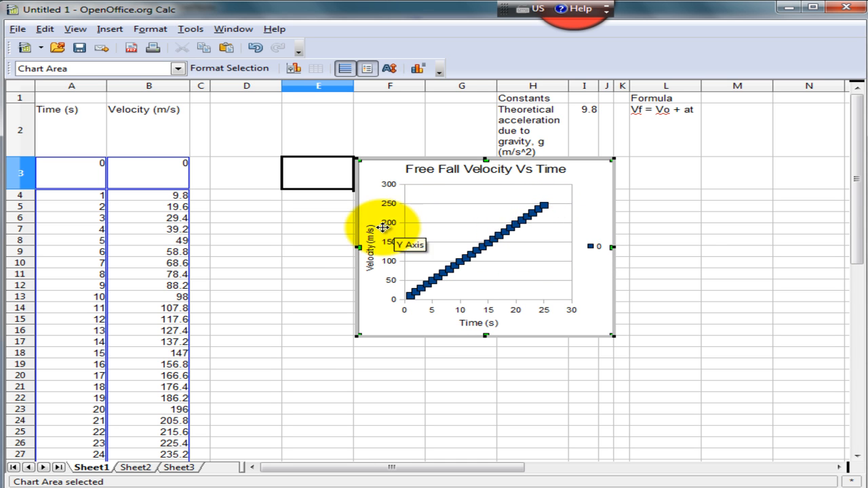
pyautogui.moveTo(399, 228)
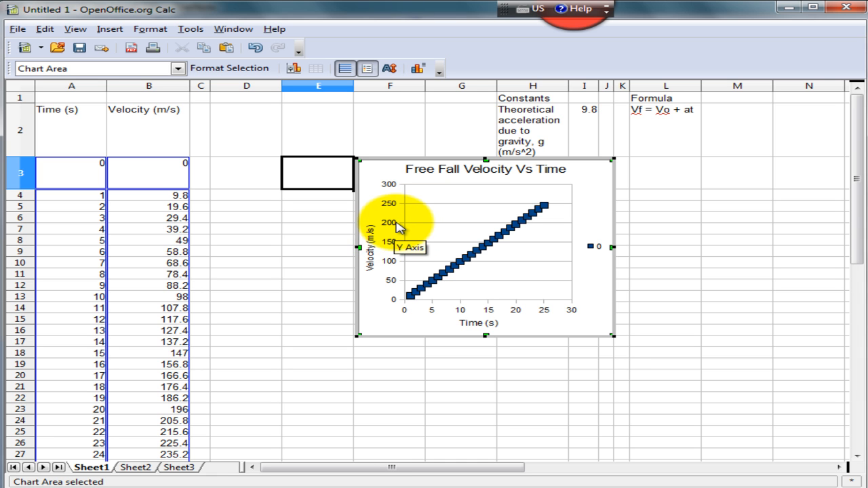
# Set the Y-axis major grid line style to Invisible and apply it.
pyautogui.rightClick(399, 228)
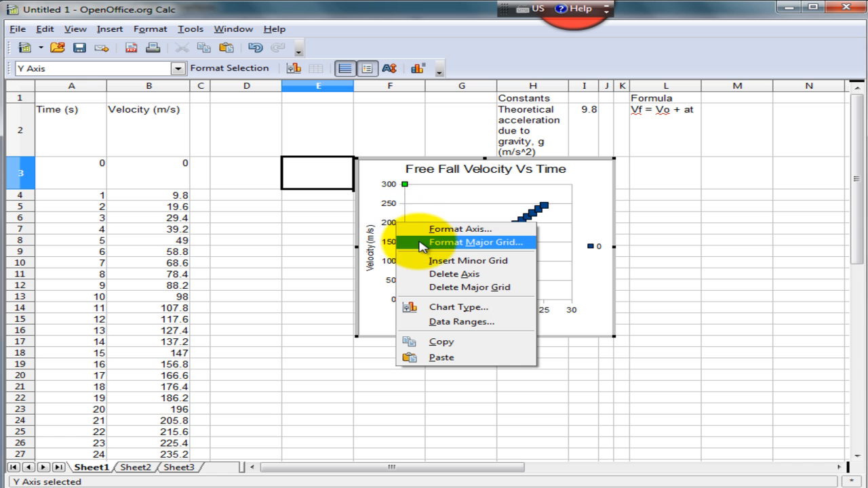
pyautogui.click(476, 242)
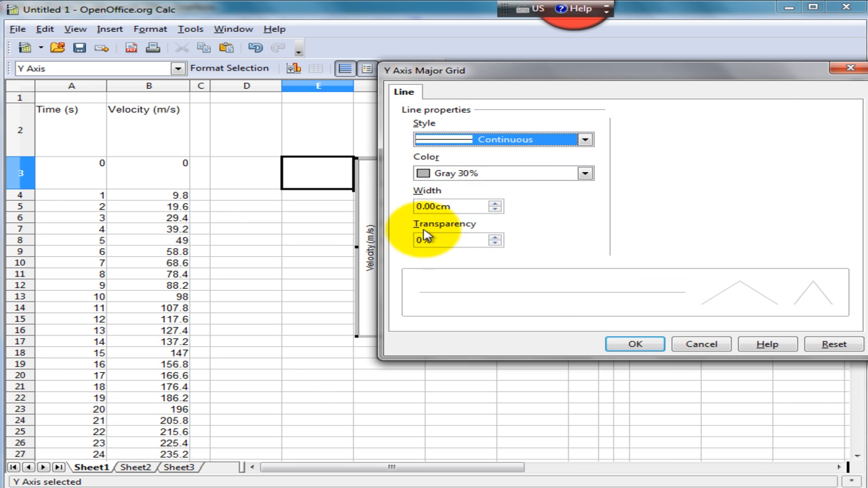
pyautogui.click(584, 139)
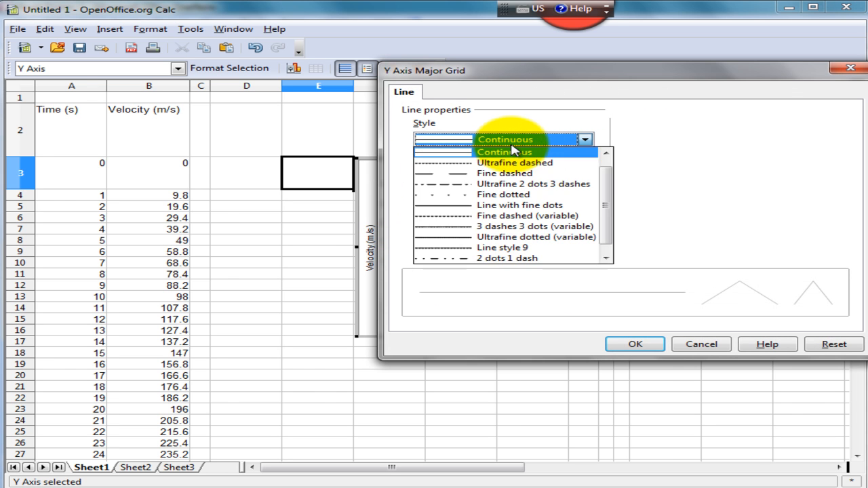
pyautogui.click(605, 155)
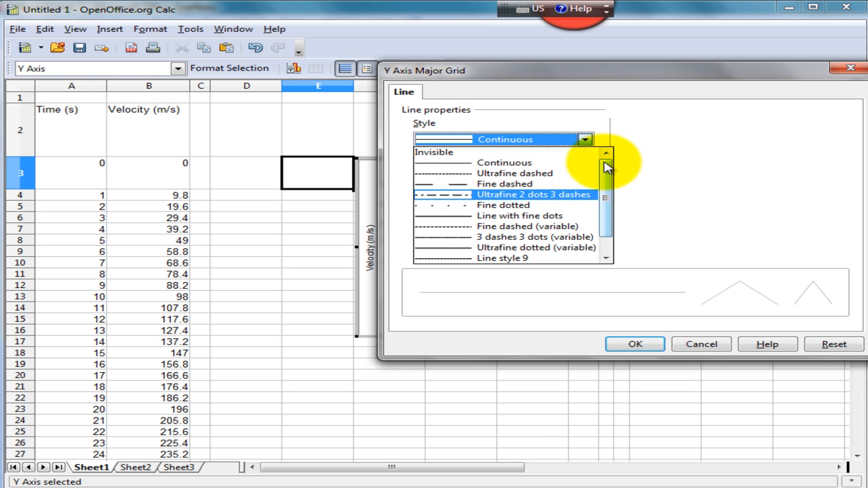
pyautogui.click(434, 152)
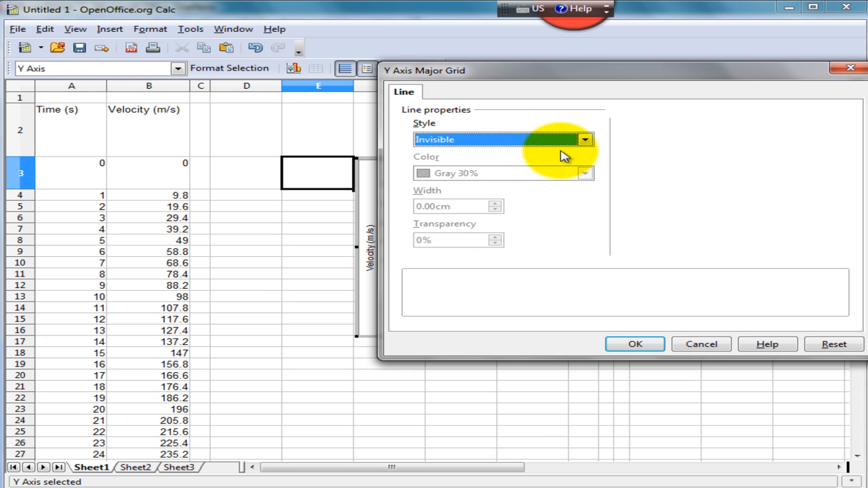
pyautogui.click(635, 345)
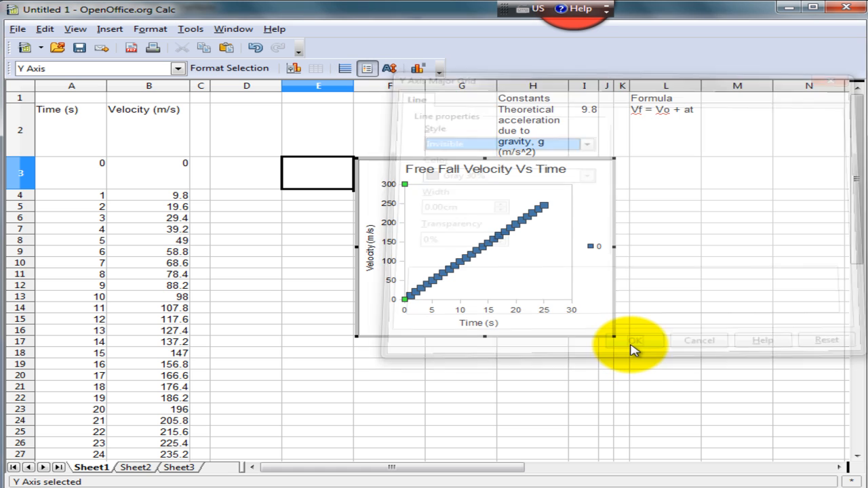
pyautogui.click(635, 339)
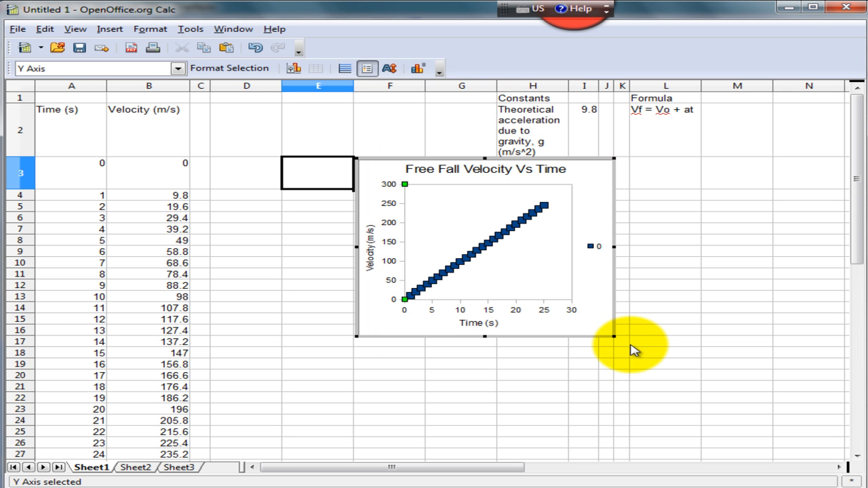
pyautogui.moveTo(610, 336)
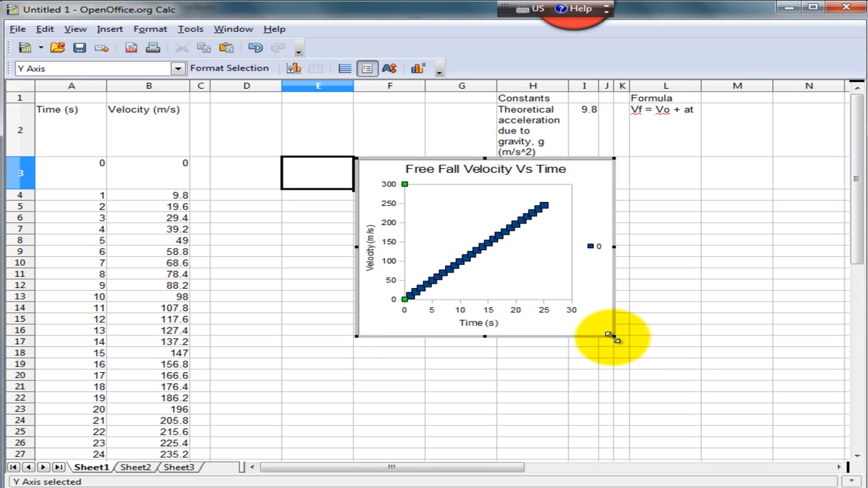